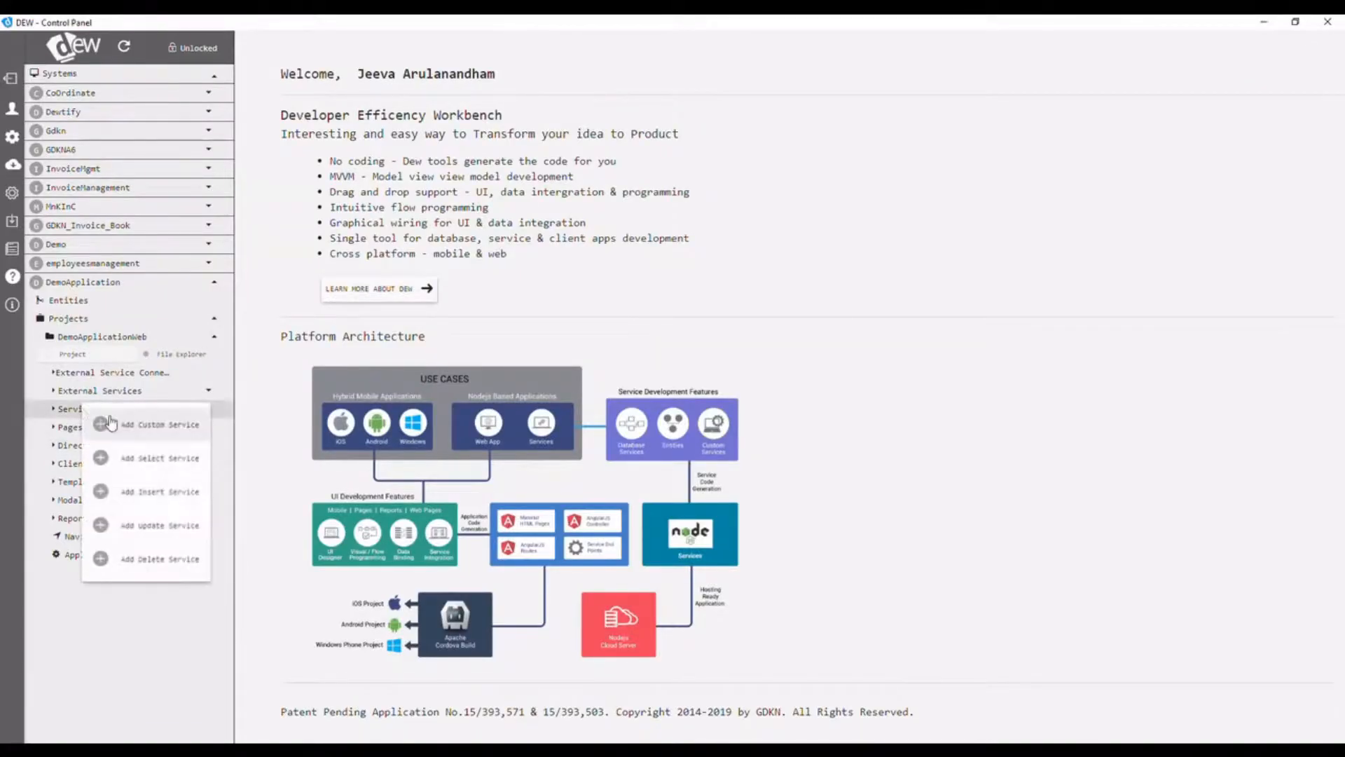
Step: Create a custom service named saveEmployee in the employees module
{"action": "left_click", "coordinate": [158, 424]}
{"action": "type", "text": "empl"}
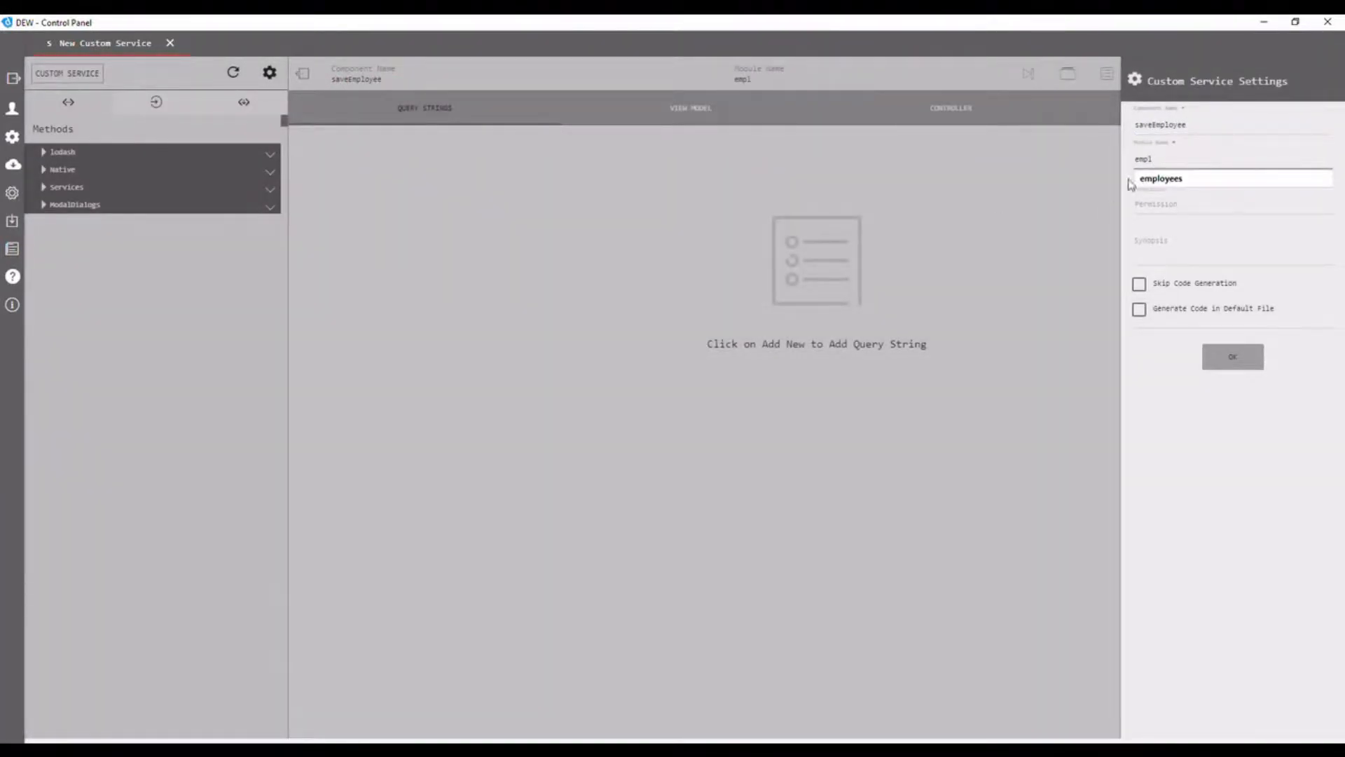
{"action": "left_click", "coordinate": [1232, 356]}
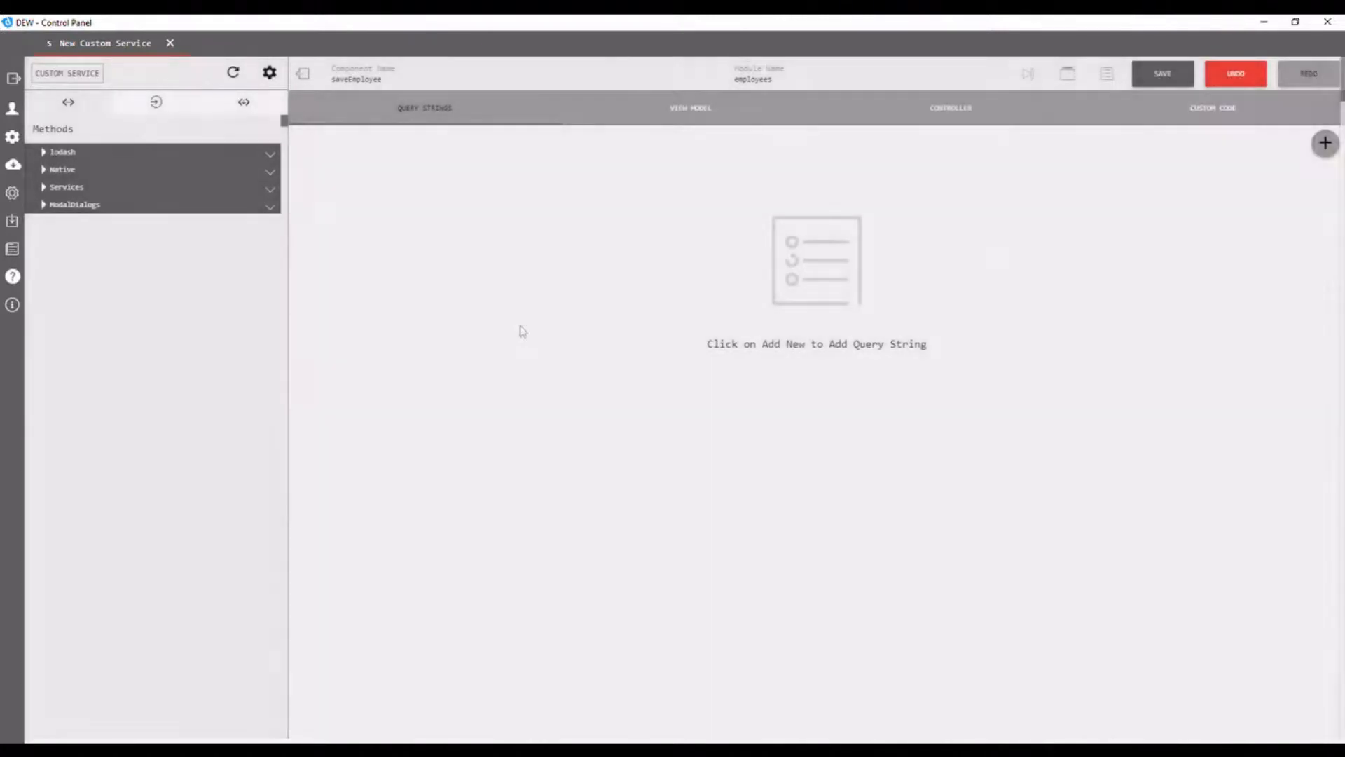
{"action": "mouse_move", "coordinate": [691, 112]}
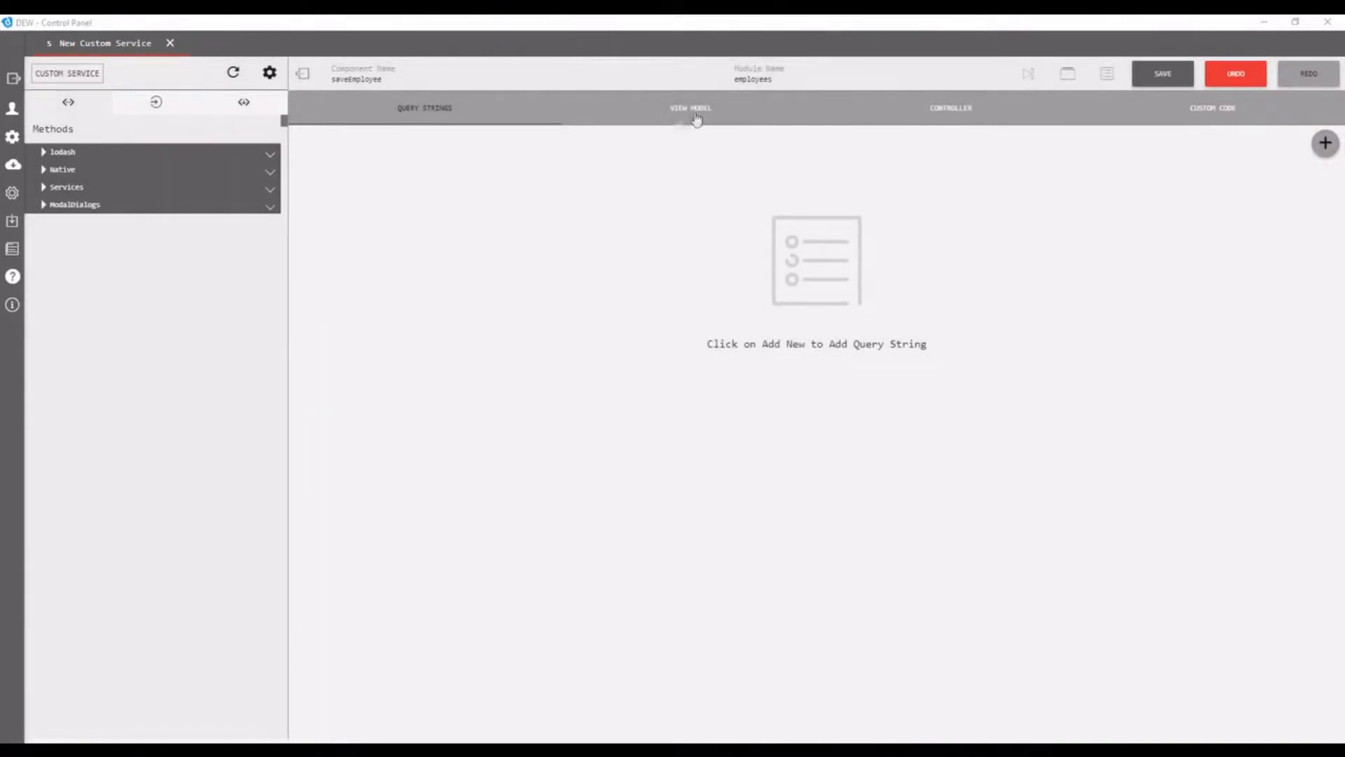
Step: Begin the custom code with the vm.encryptEmployeeDateOfBirth = function declaration
{"action": "left_click", "coordinate": [1210, 108]}
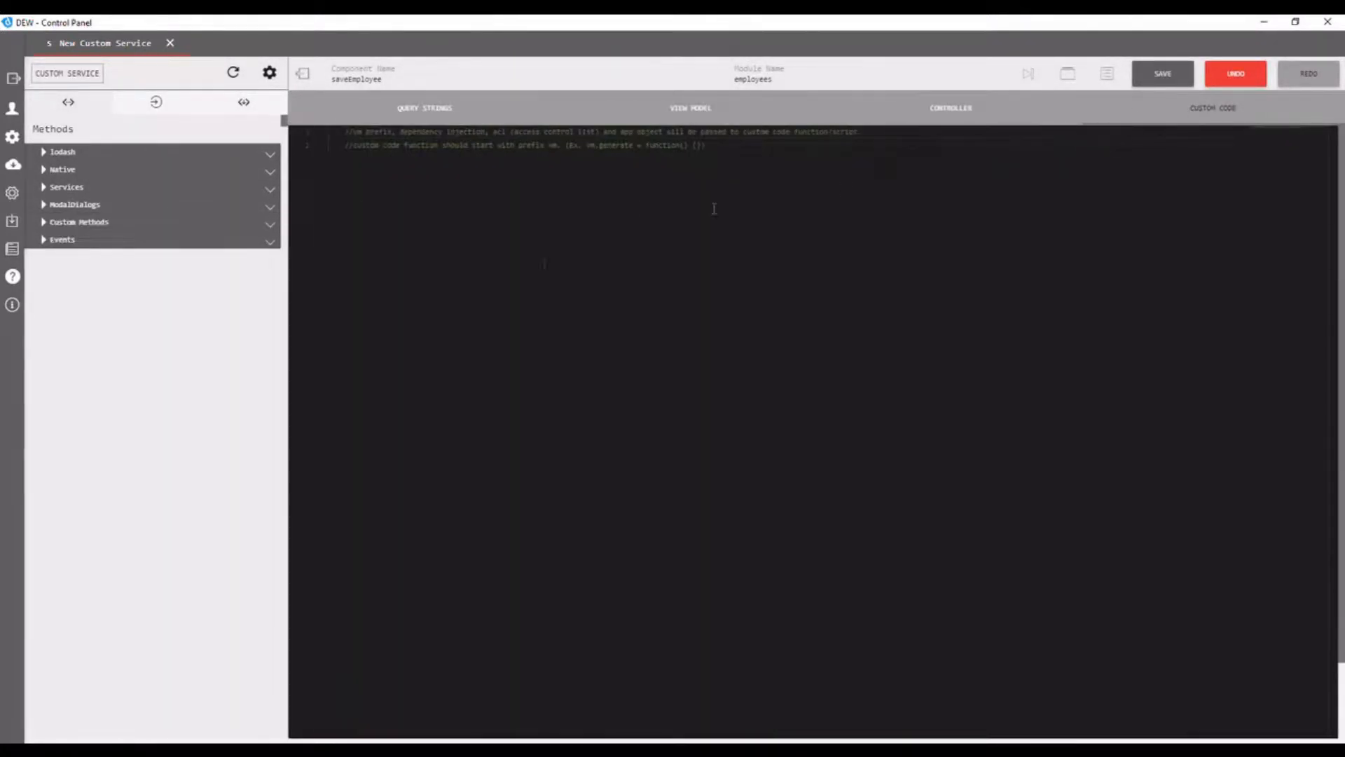
{"action": "type", "text": "vm."}
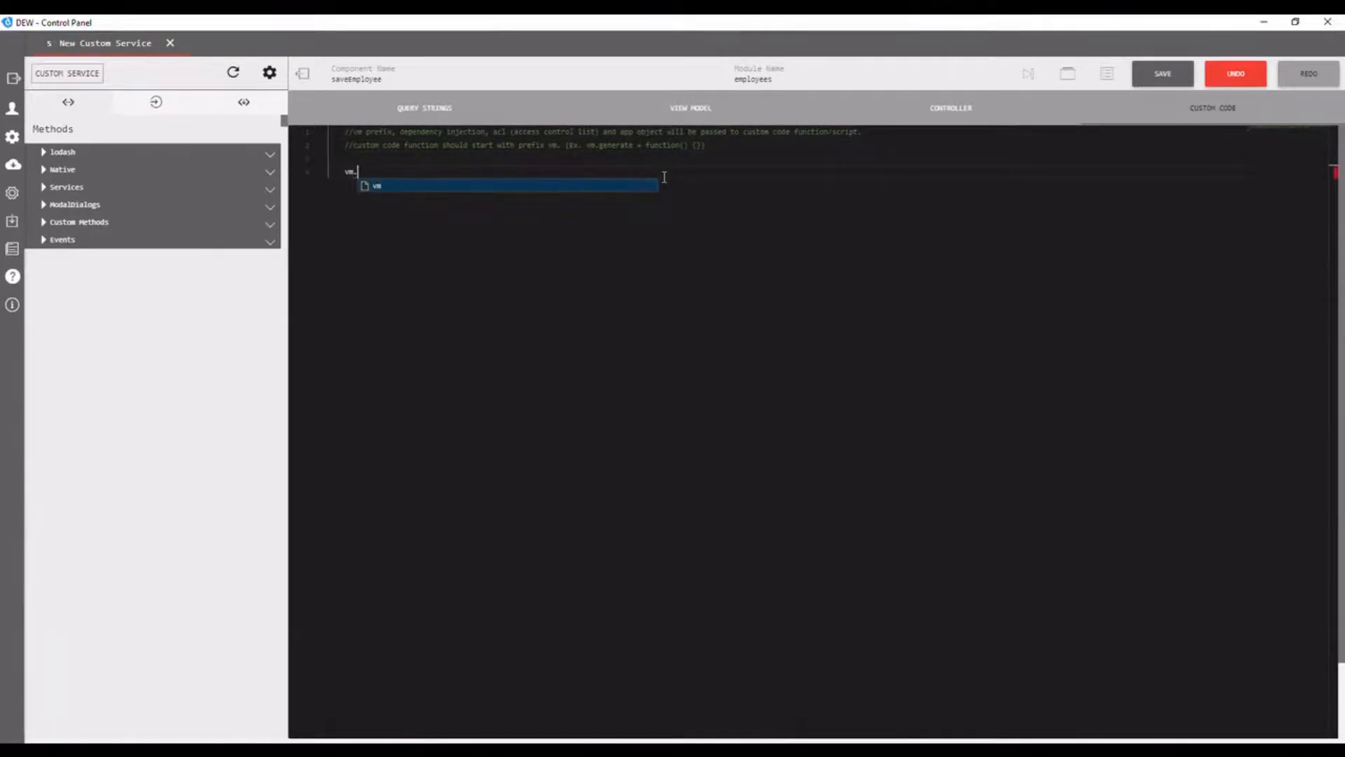
{"action": "type", "text": "encr"}
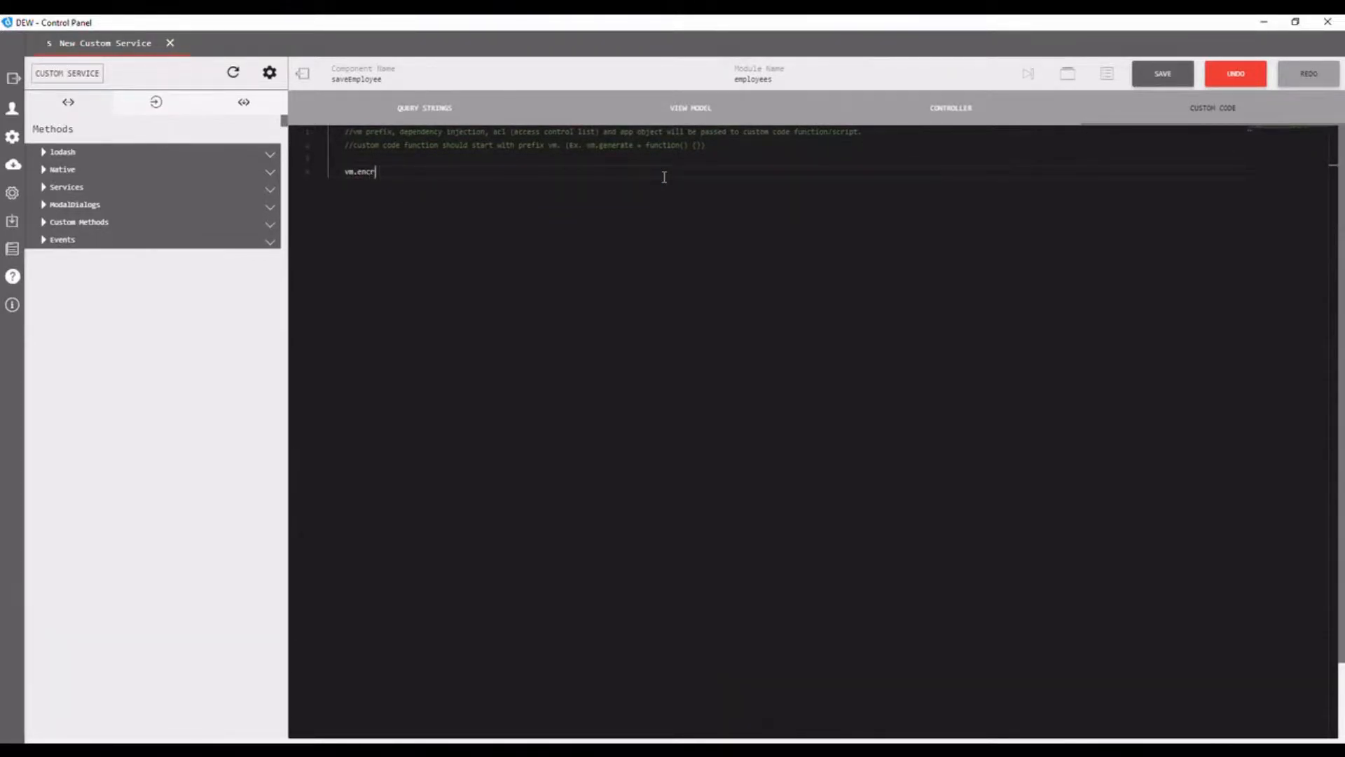
{"action": "type", "text": "yptEmployee"}
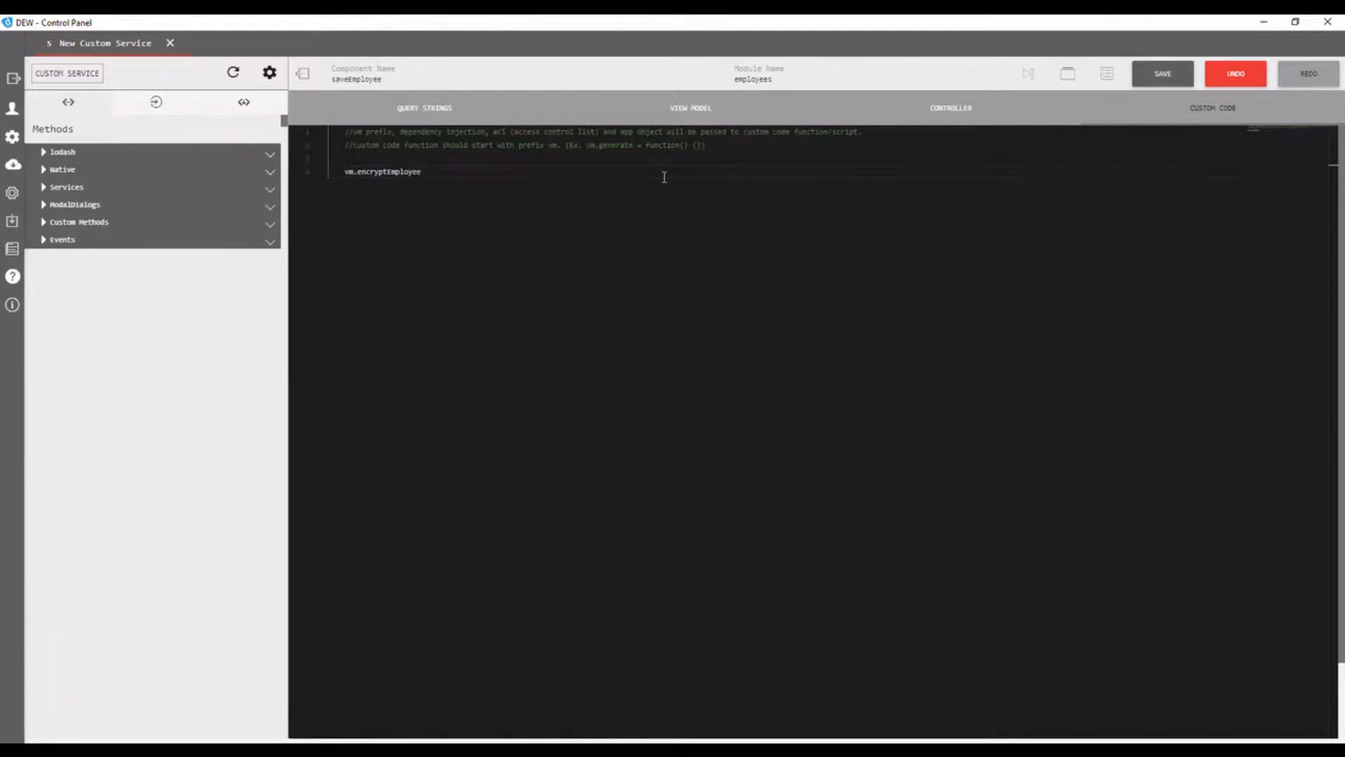
{"action": "type", "text": "Dated"}
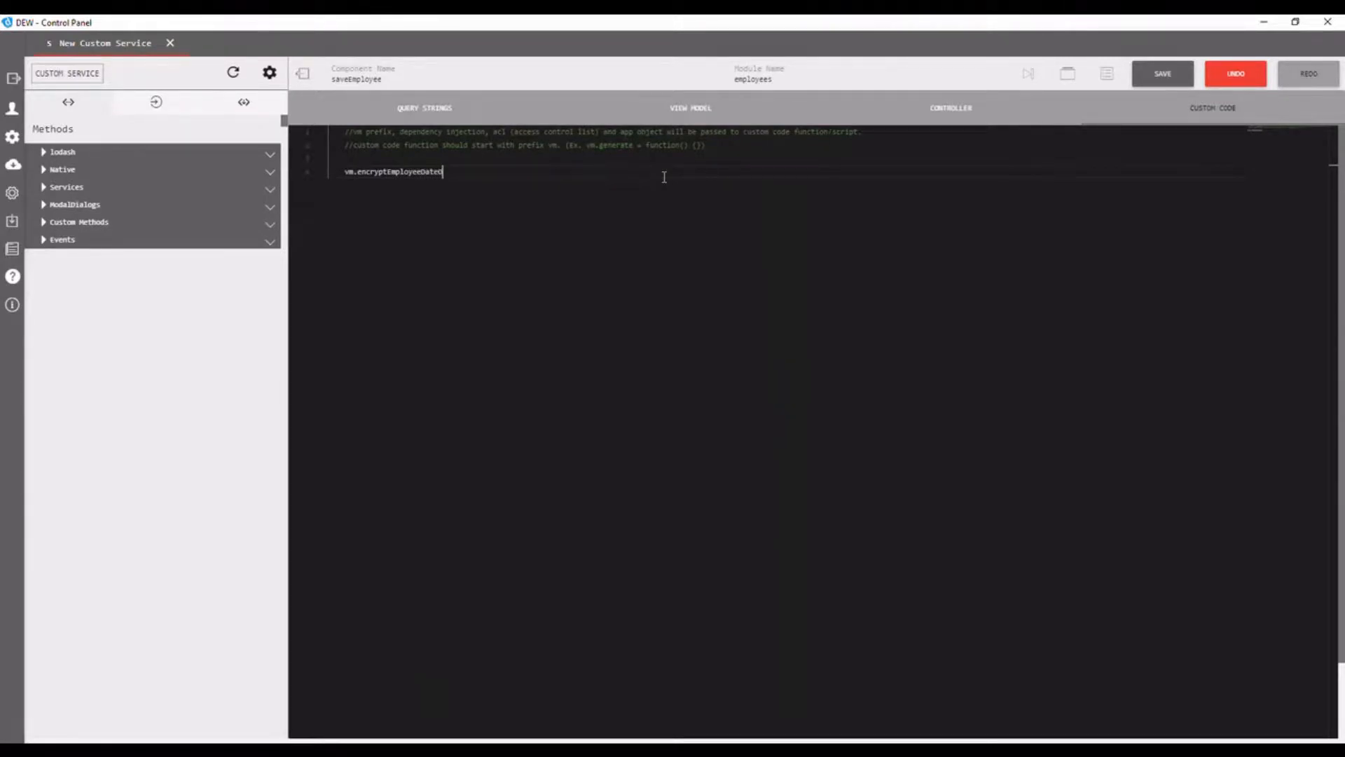
{"action": "type", "text": "OfBirth"}
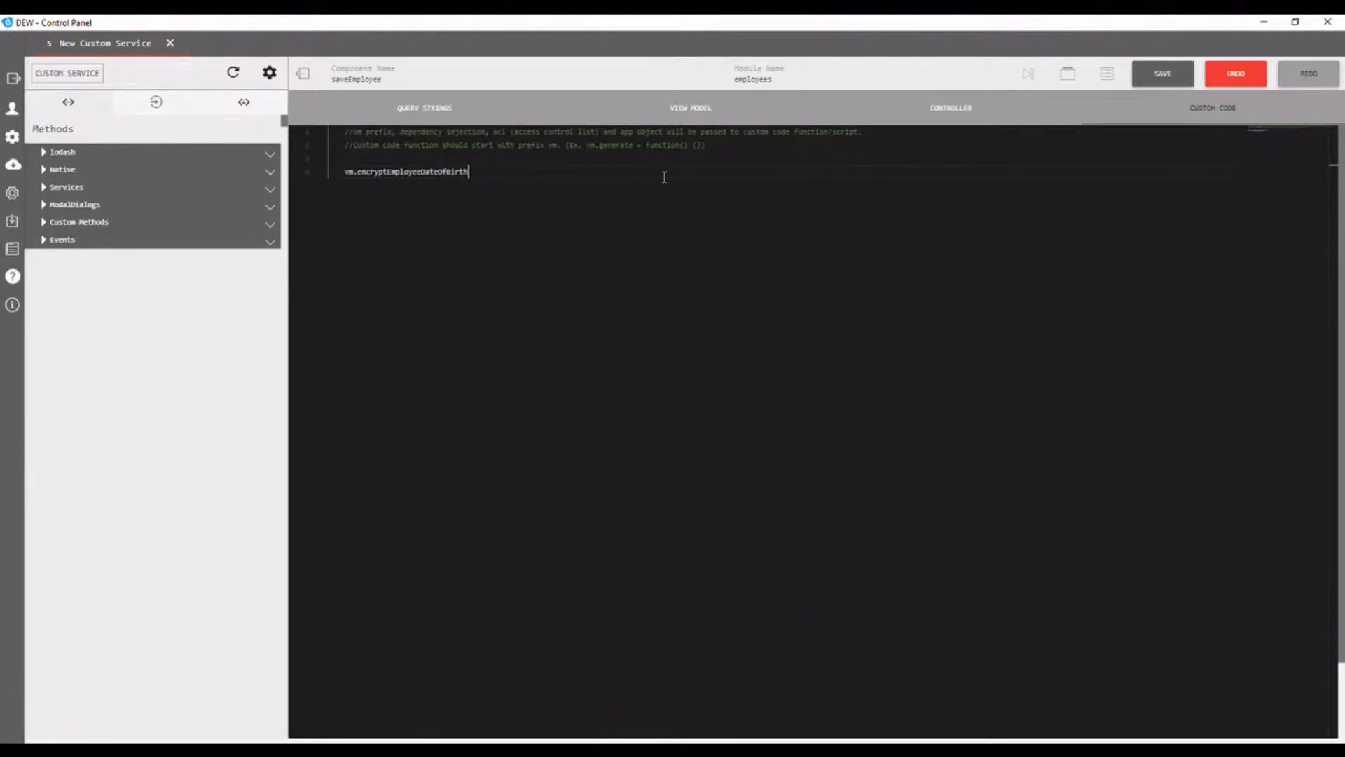
{"action": "type", "text": "=function(){"}
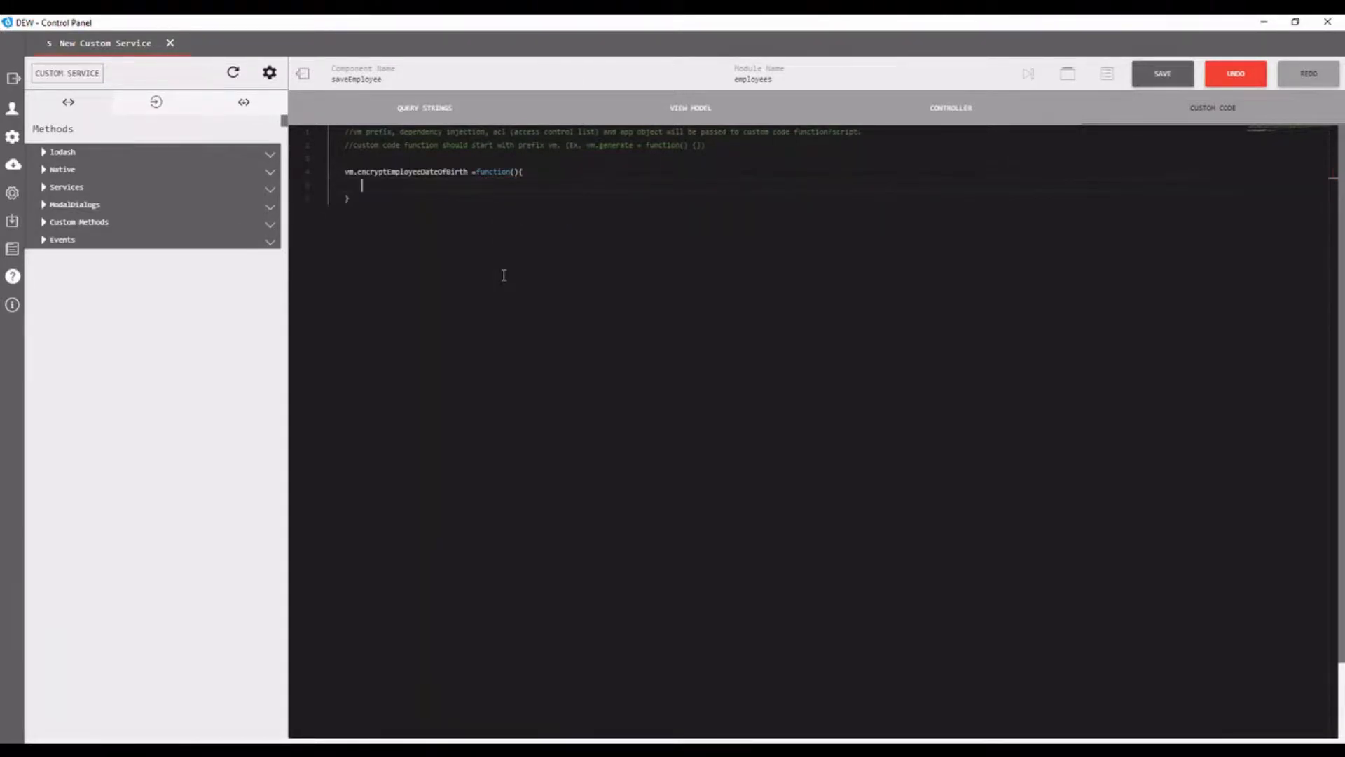
Step: Require bcrypt-nodejs in the function body and hash with bcrypt.hashSync
{"action": "left_click", "coordinate": [67, 186]}
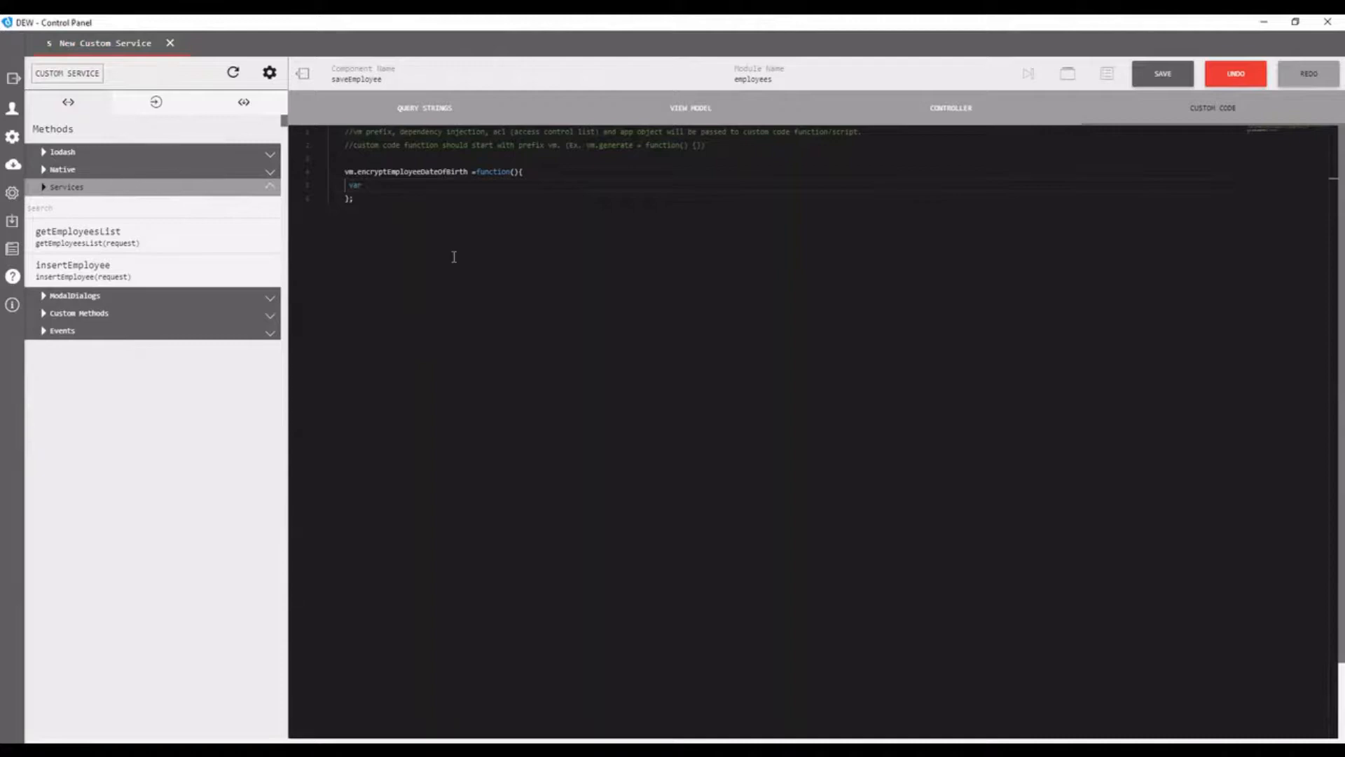
{"action": "type", "text": "bcrypt = require(\"bcryp"}
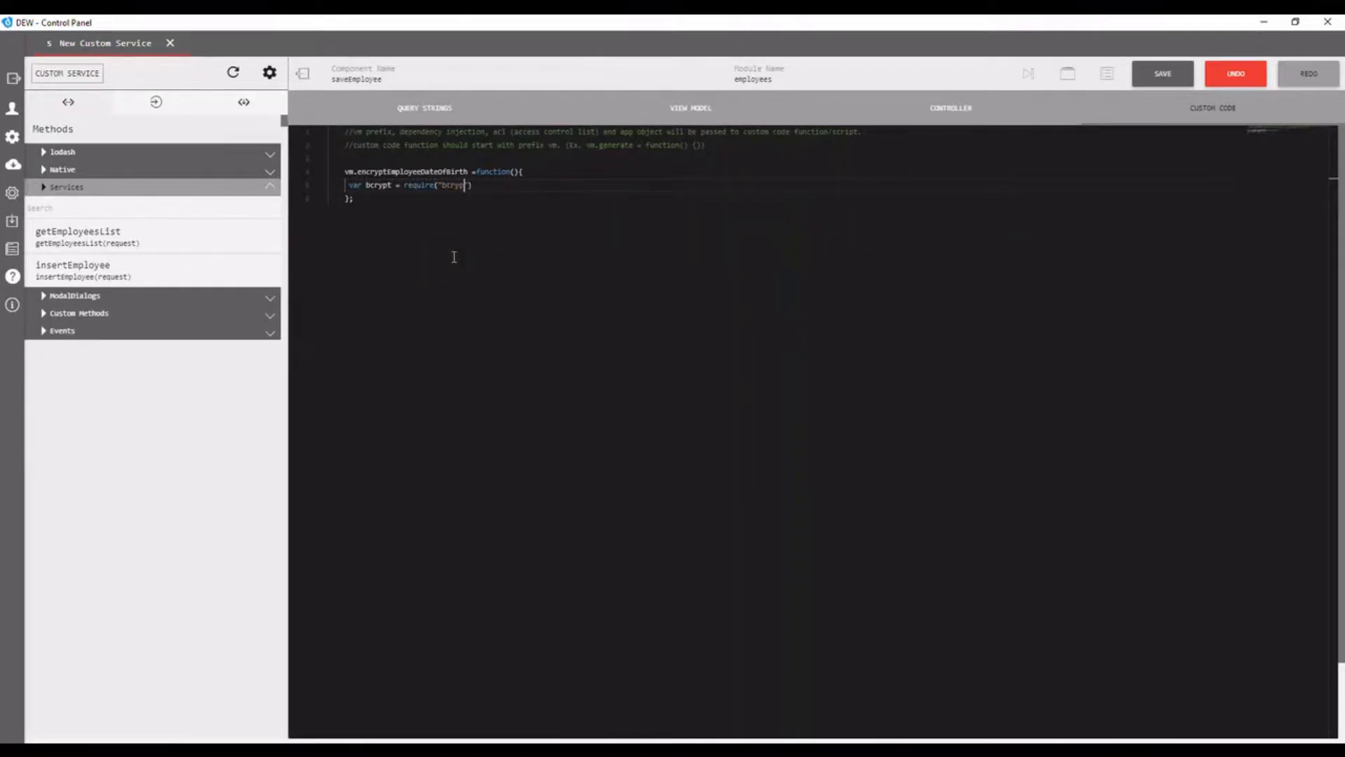
{"action": "type", "text": "-nodejs\");"}
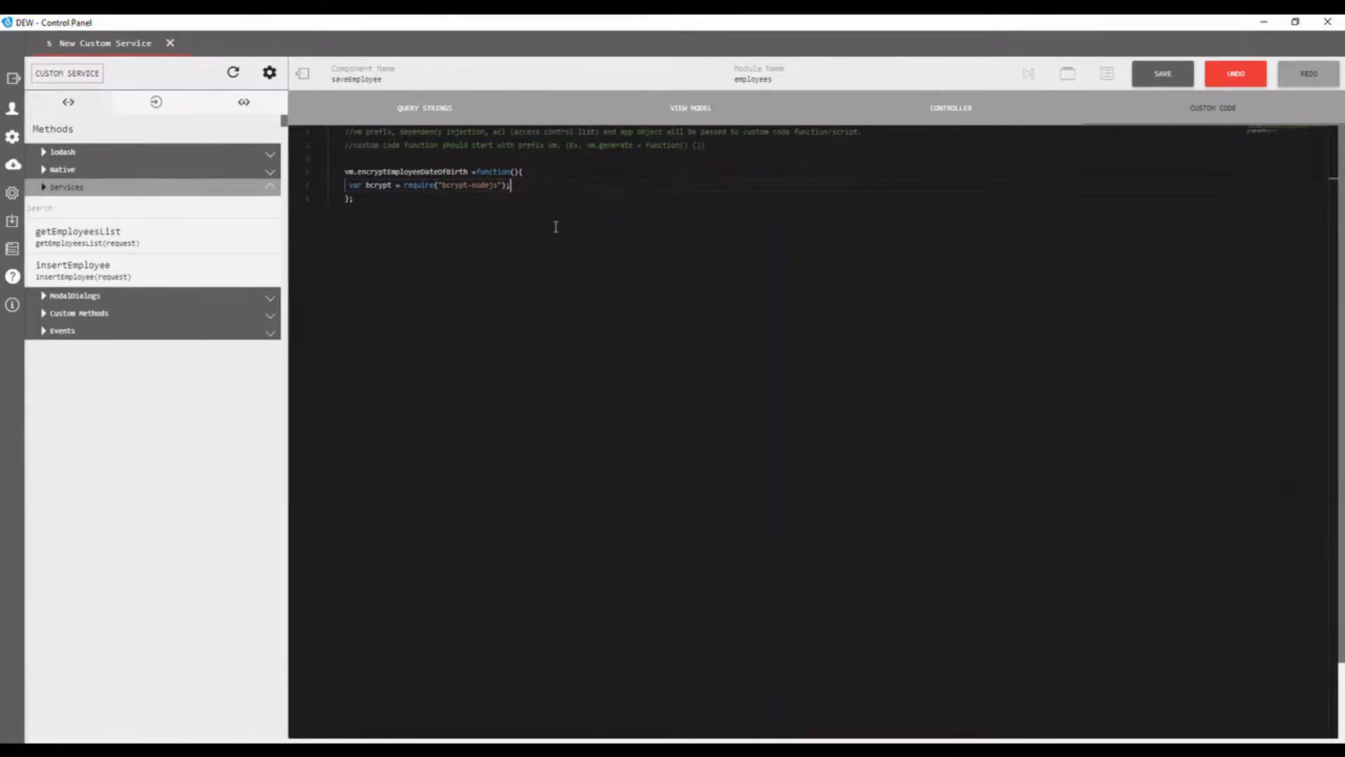
{"action": "type", "text": "var hash = bcrypt.hashSync(\"bacon\");"}
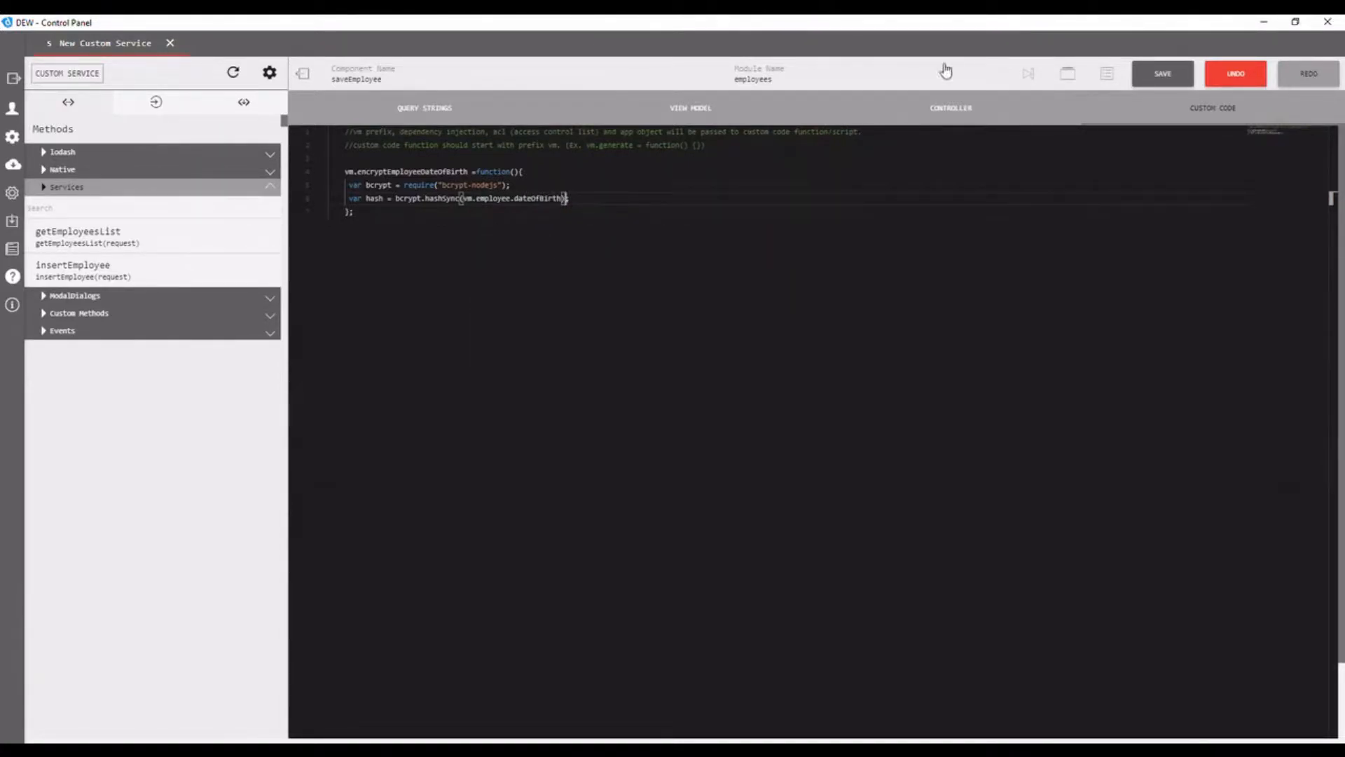
Step: Place encryptEmployeeDateOfBirth from Custom Methods into the controller flow and connect init to it
{"action": "left_click", "coordinate": [951, 108]}
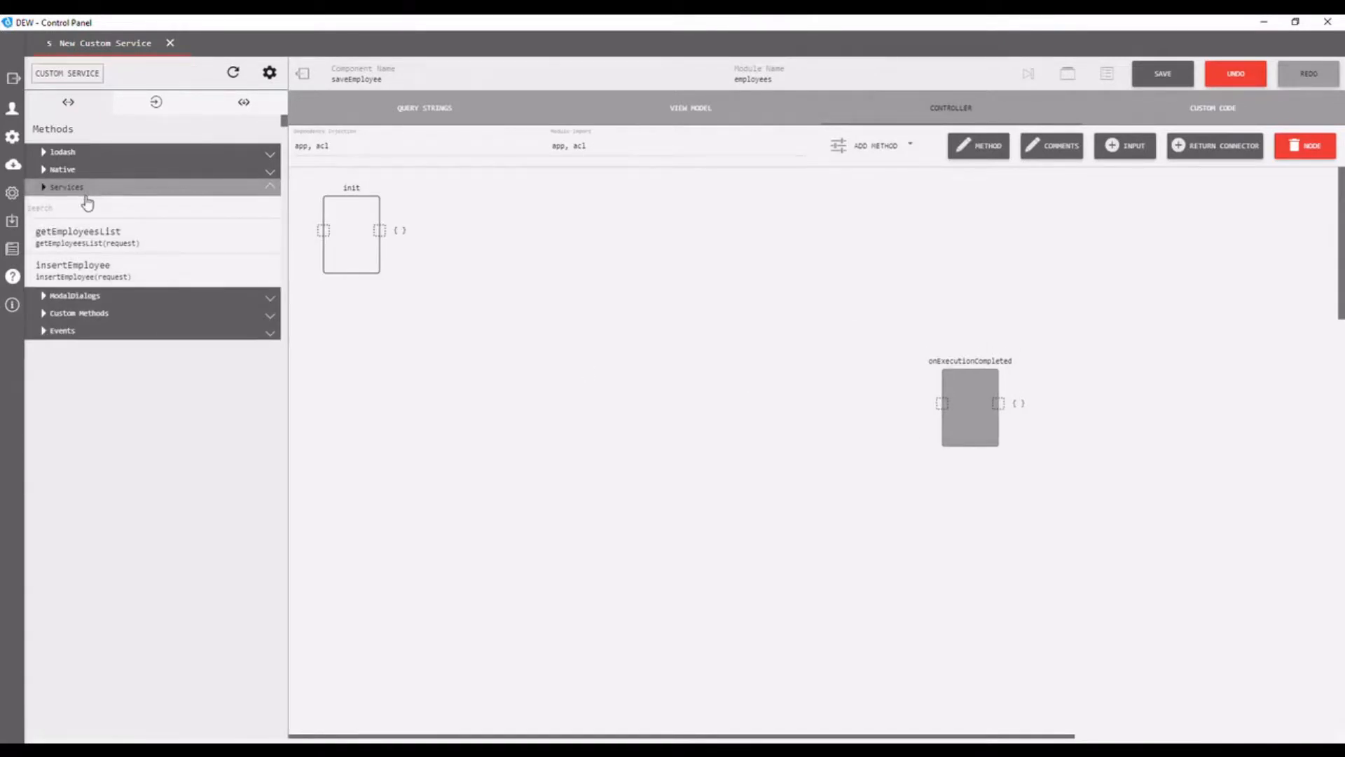
{"action": "mouse_move", "coordinate": [652, 404]}
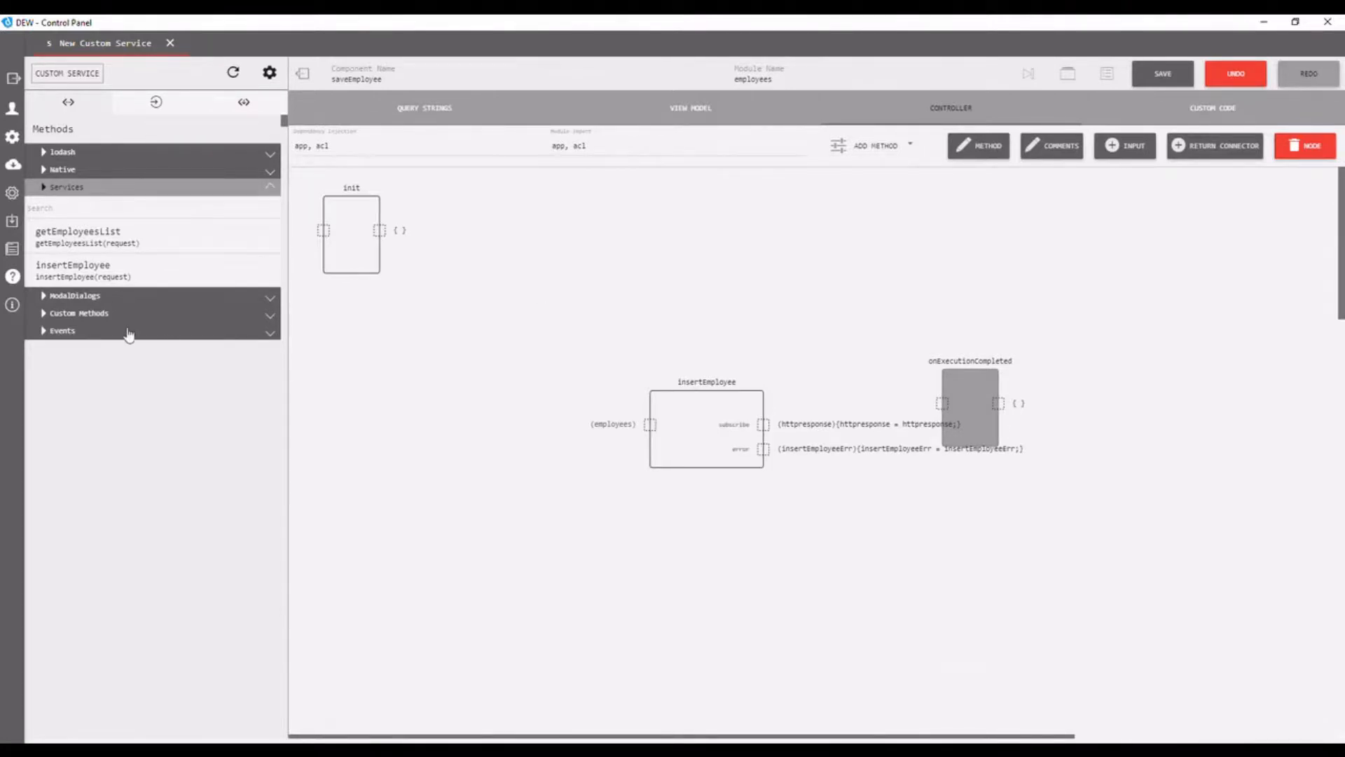
{"action": "left_click", "coordinate": [79, 313]}
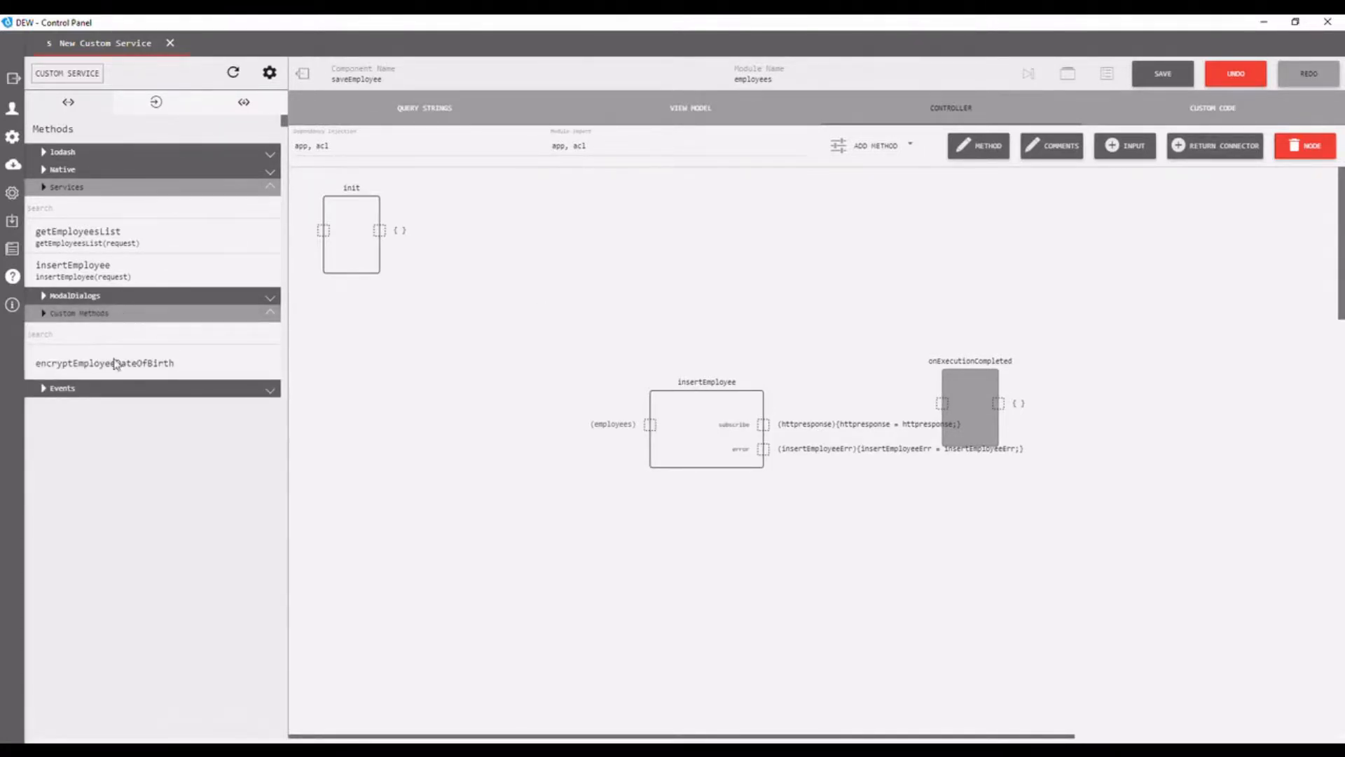
{"action": "left_click_drag", "start_coordinate": [104, 363], "coordinate": [513, 334]}
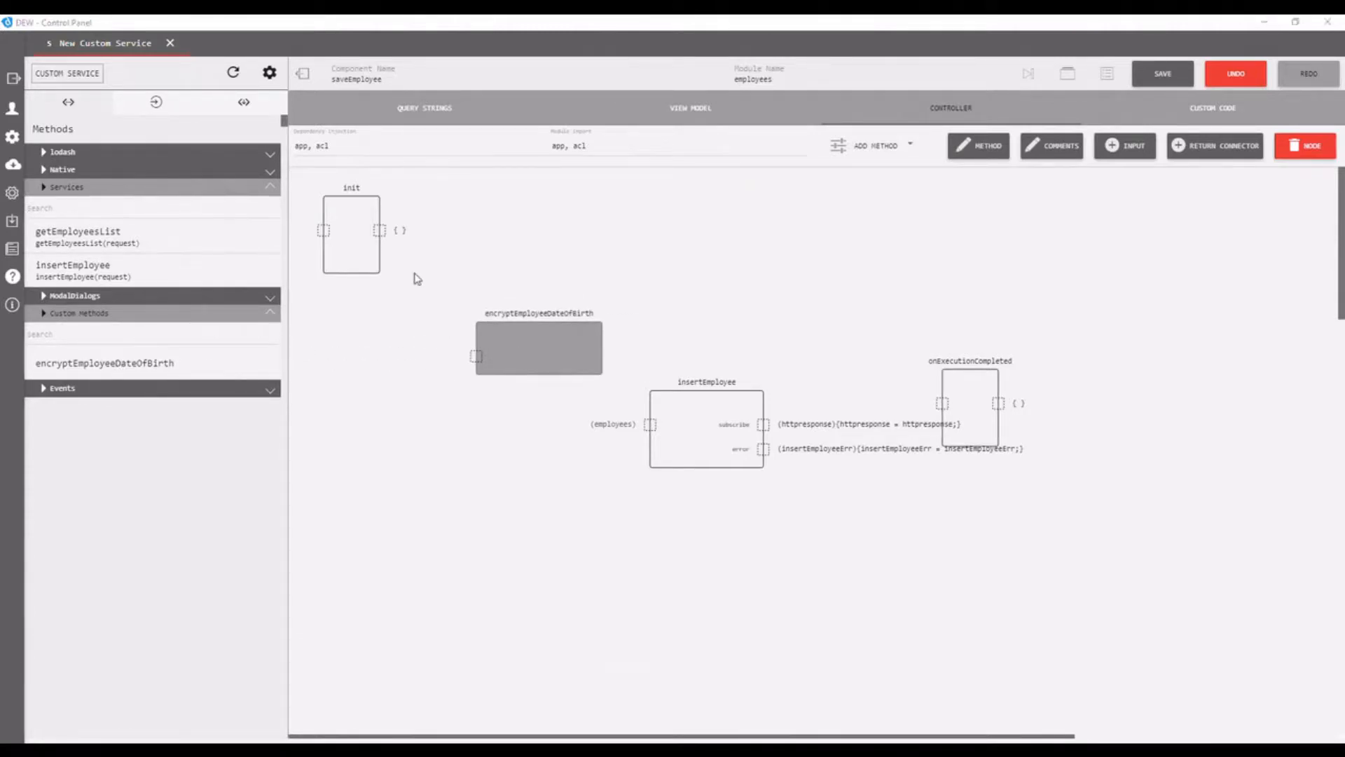
{"action": "left_click_drag", "start_coordinate": [380, 230], "coordinate": [476, 357]}
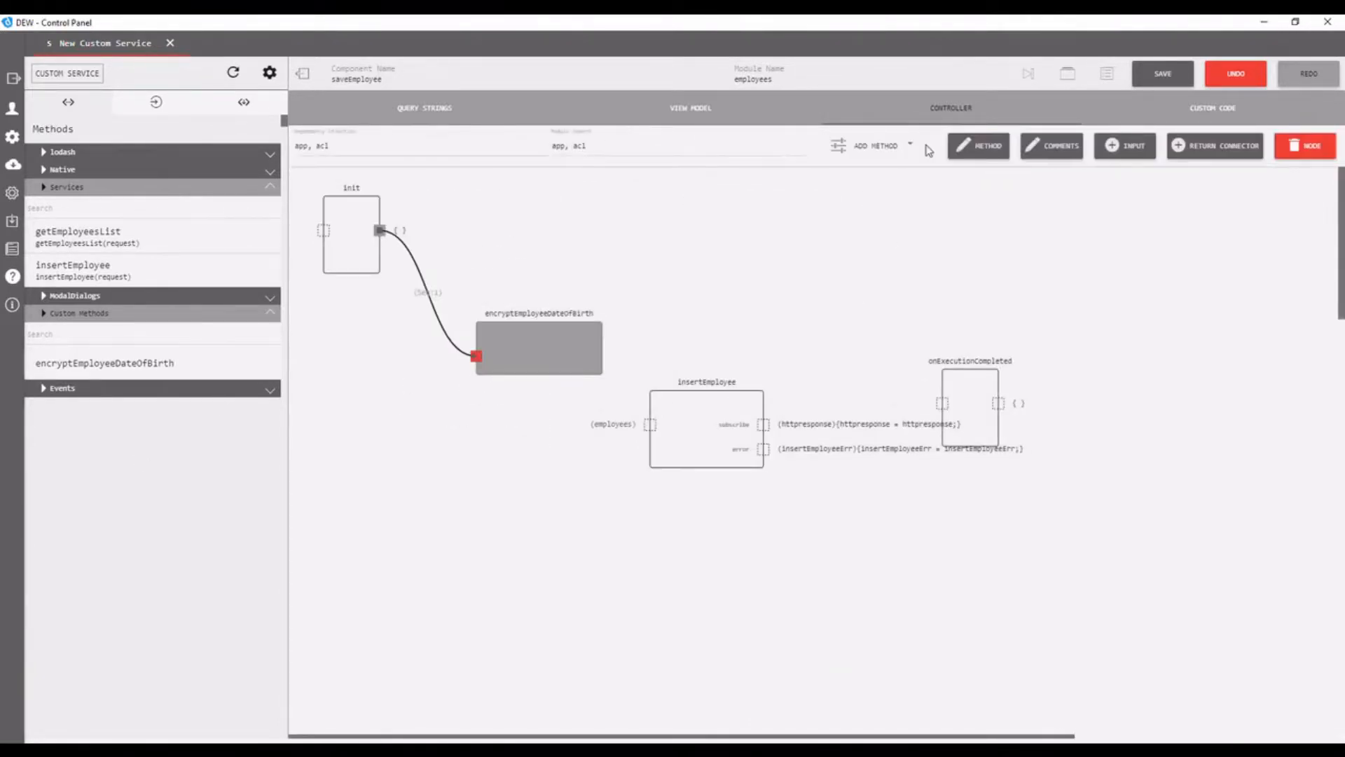
Step: Add a view-model property employee typed as an employees entity
{"action": "left_click", "coordinate": [690, 108]}
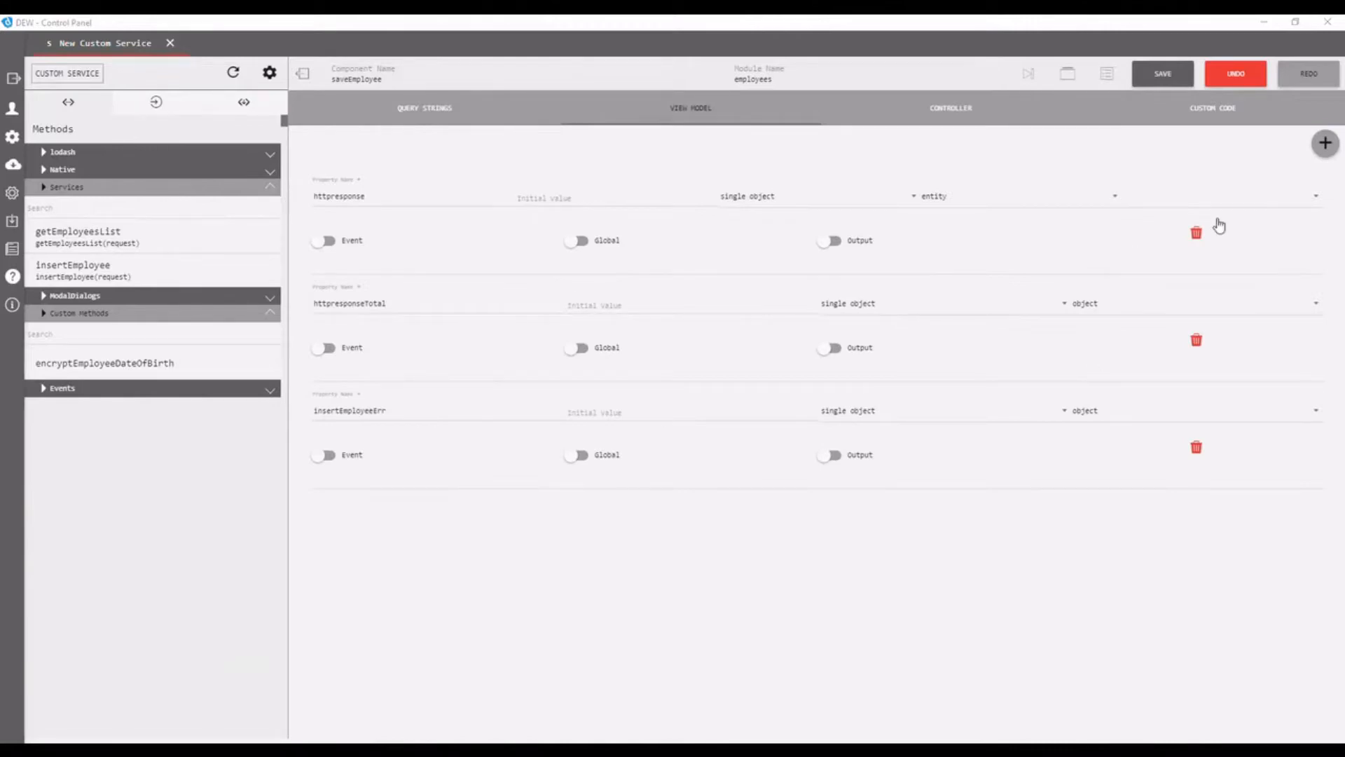
{"action": "type", "text": "e"}
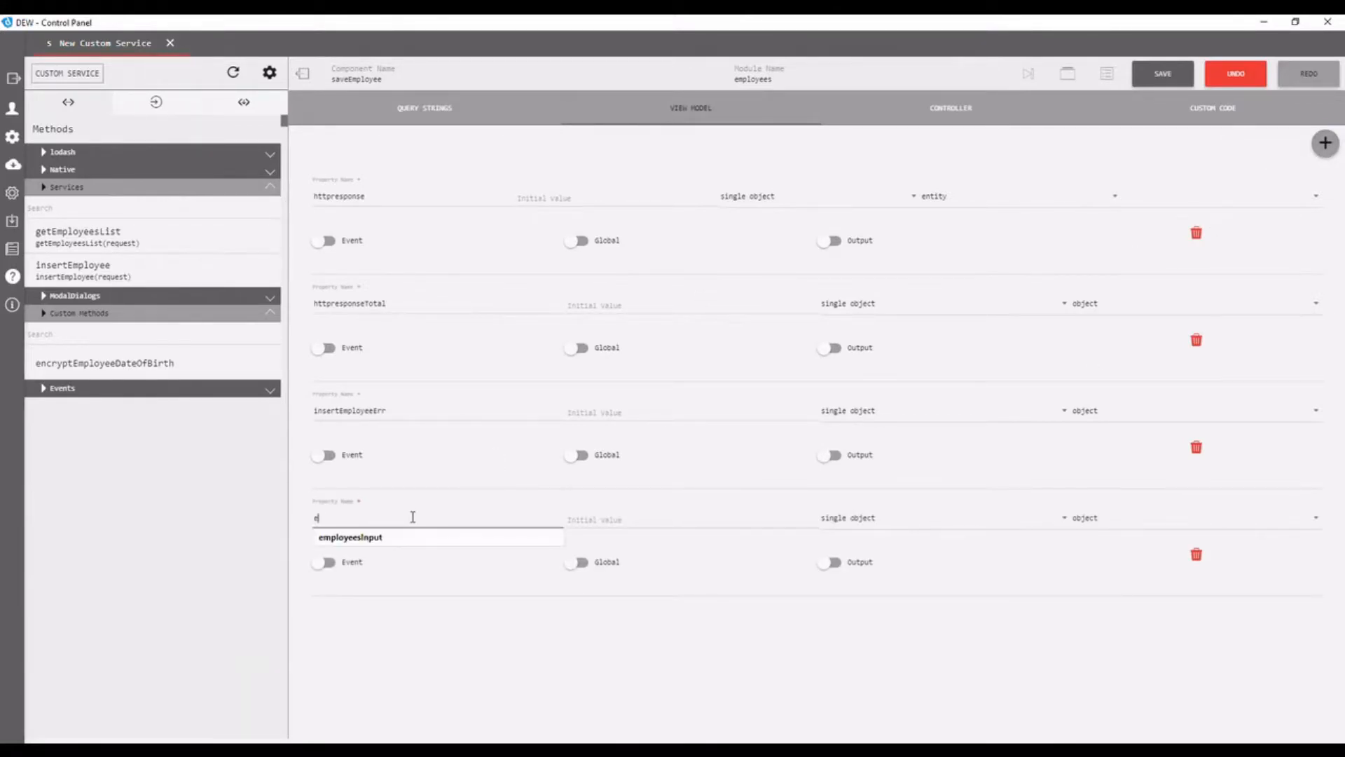
{"action": "type", "text": "mployee"}
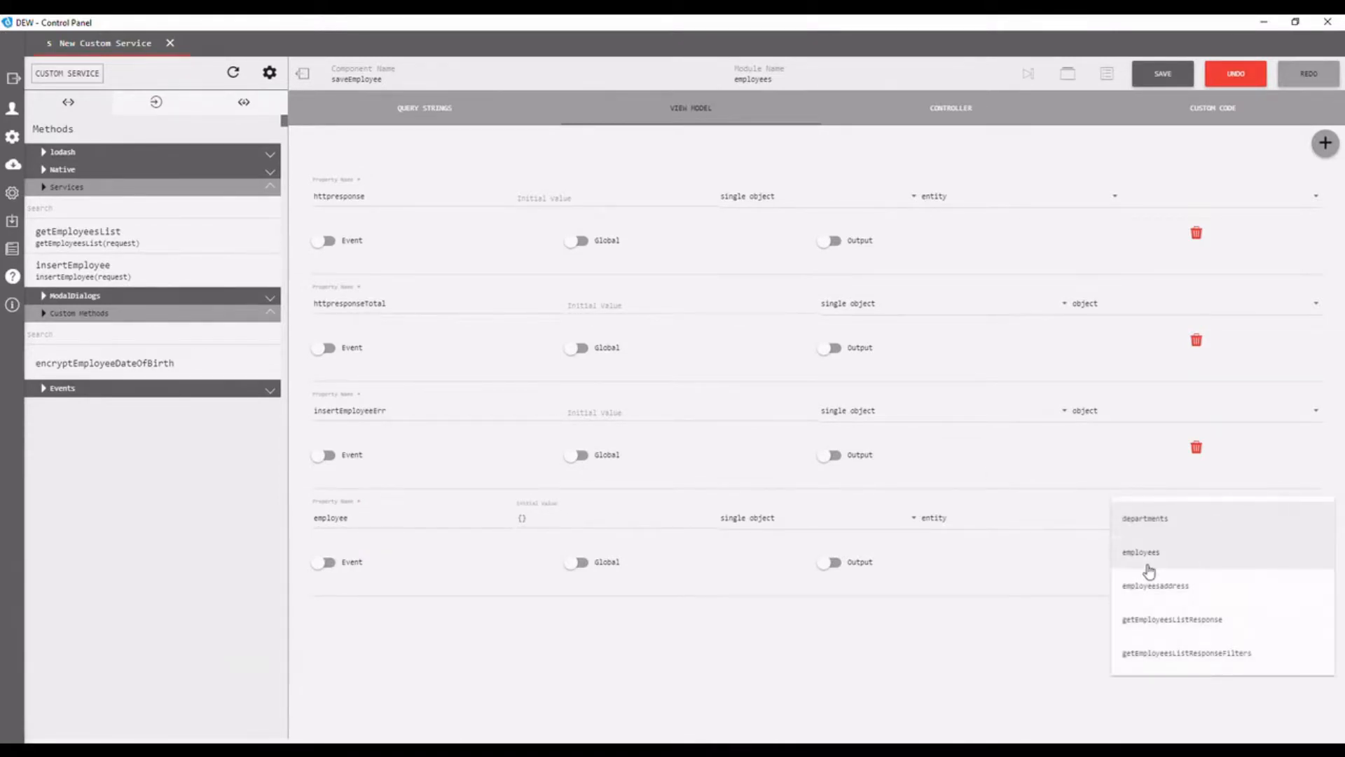
{"action": "left_click", "coordinate": [1141, 552]}
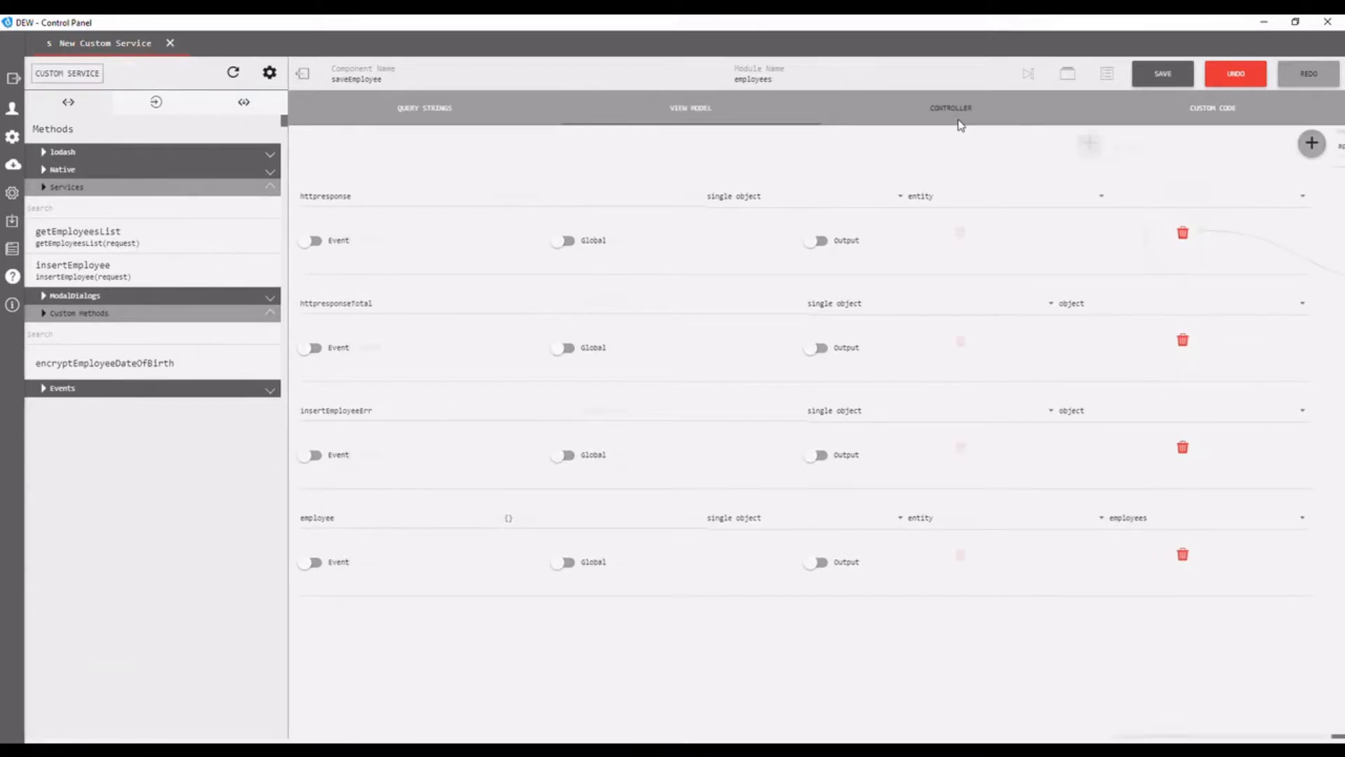
Step: Map employee into insertEmployee, its results to httpresponse and insertEmployeeErr, and update the onExecutionCompleted mapping
{"action": "left_click", "coordinate": [950, 108]}
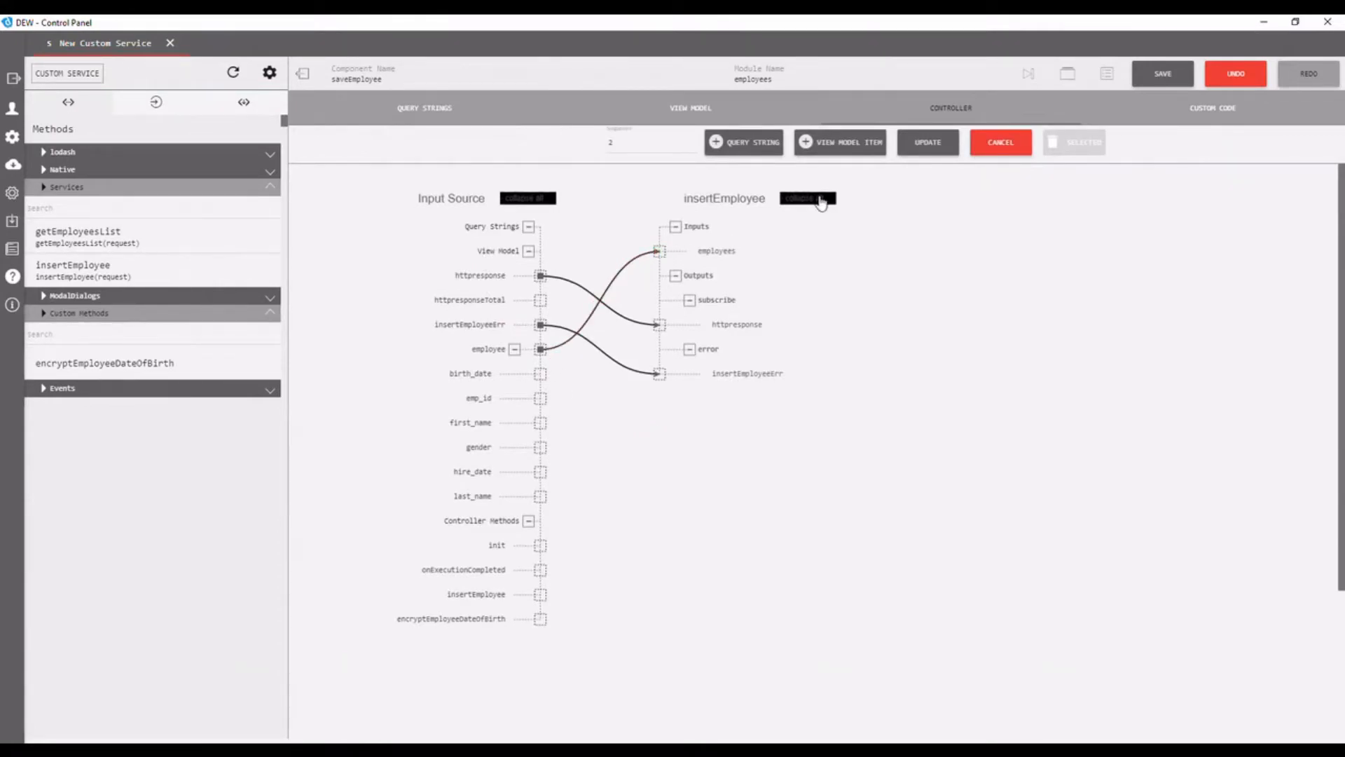
{"action": "left_click", "coordinate": [950, 108]}
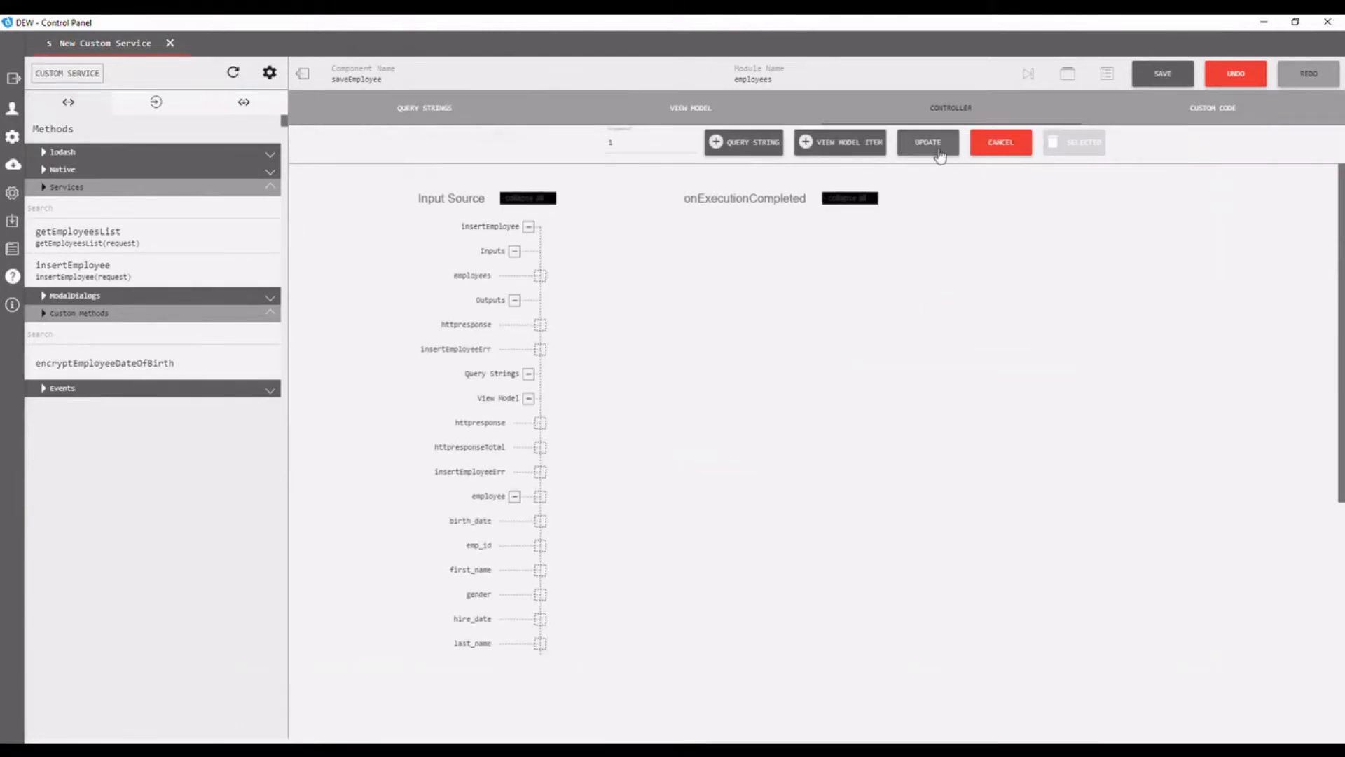
{"action": "left_click", "coordinate": [1162, 73]}
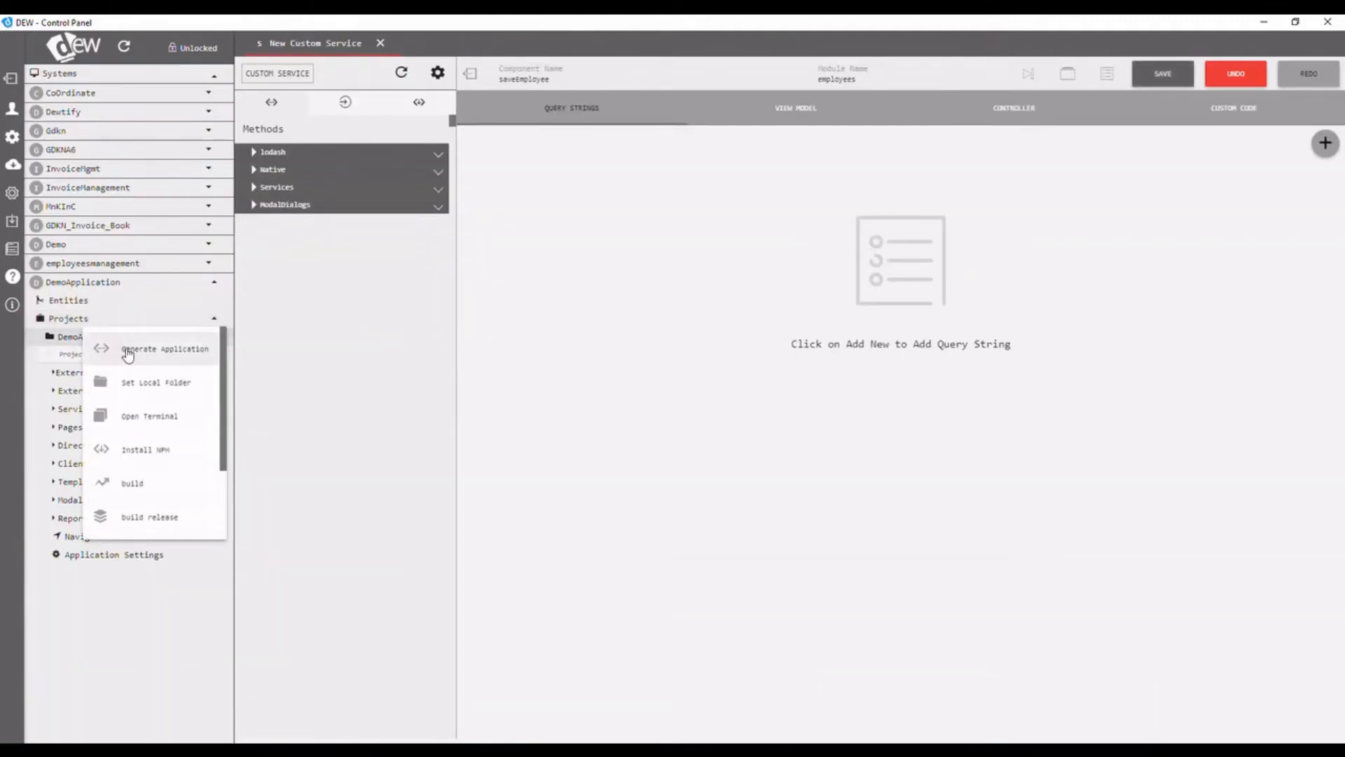
Step: Generate the DemoApplicationWeb application and acknowledge the success message
{"action": "left_click", "coordinate": [164, 349]}
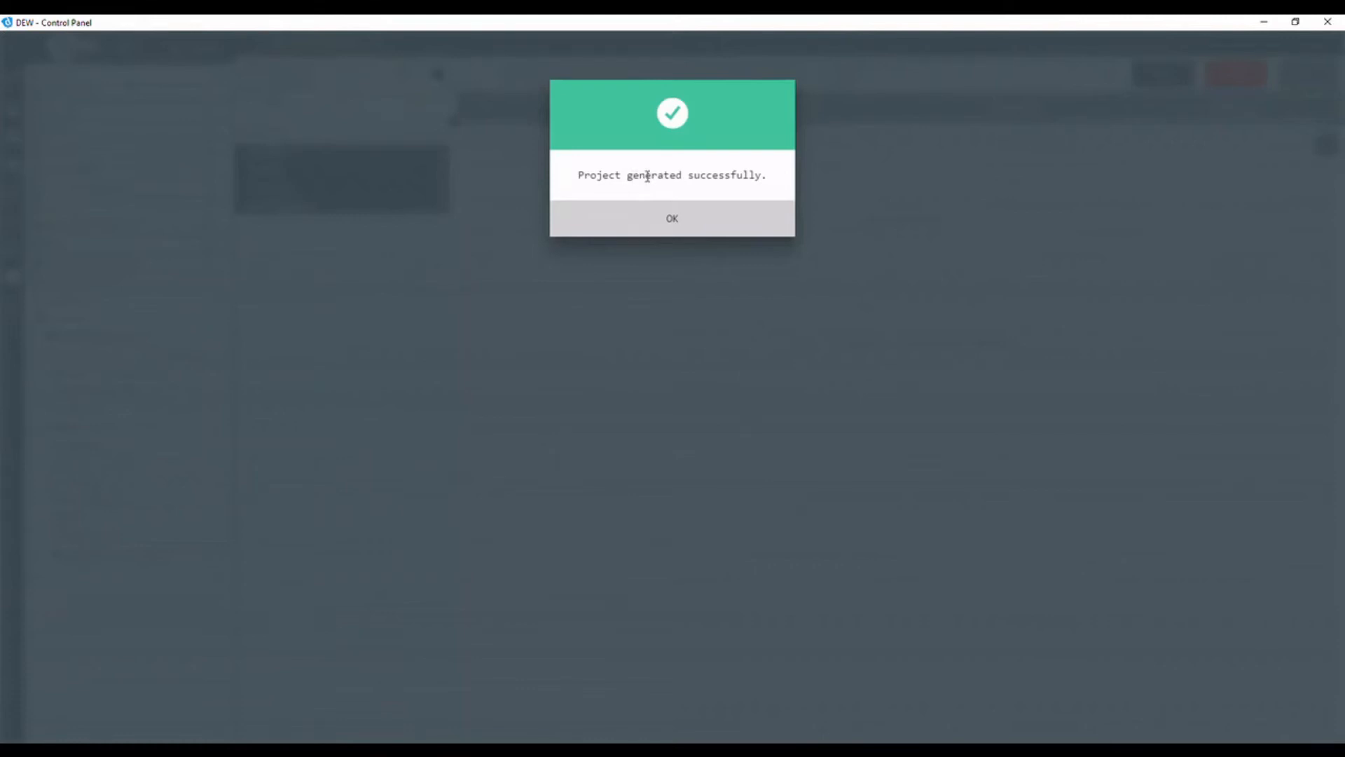
{"action": "left_click", "coordinate": [671, 219]}
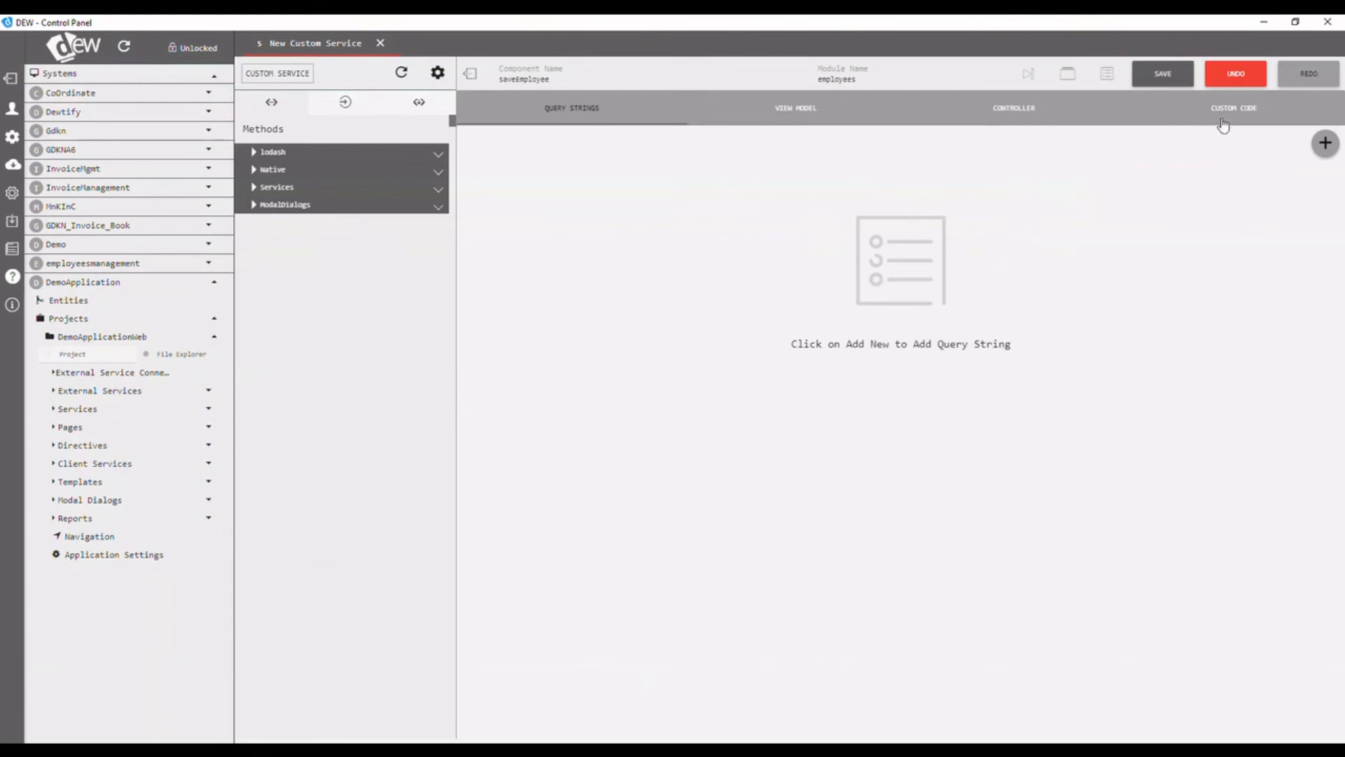
Step: Show the saveEmployee custom code with the bcrypt encryptEmployeeDateOfBirth method again
{"action": "left_click", "coordinate": [1233, 108]}
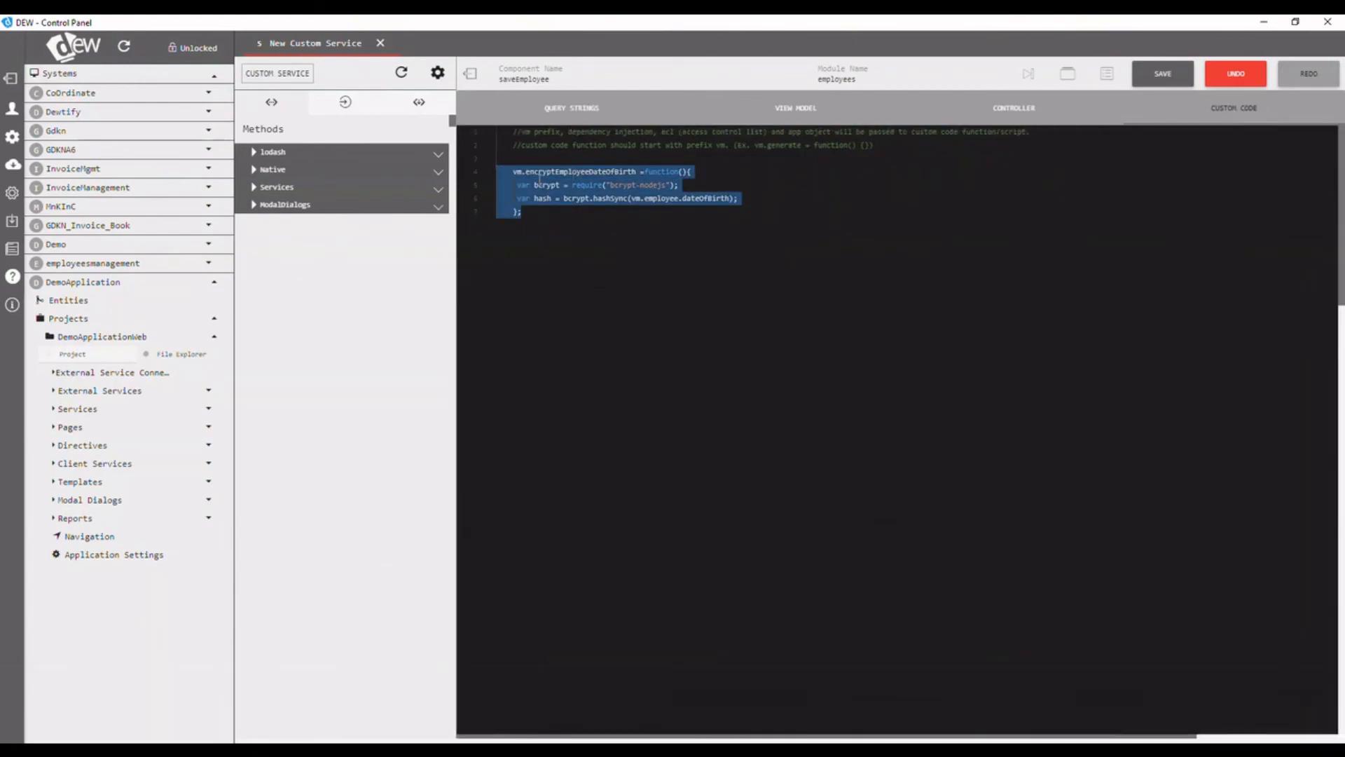